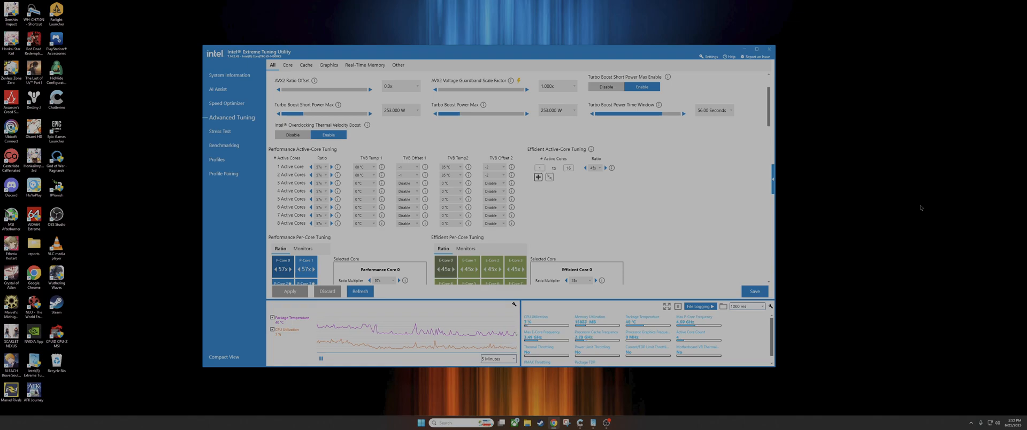
{"action": "mouse_move", "coordinate": [1012, 162]}
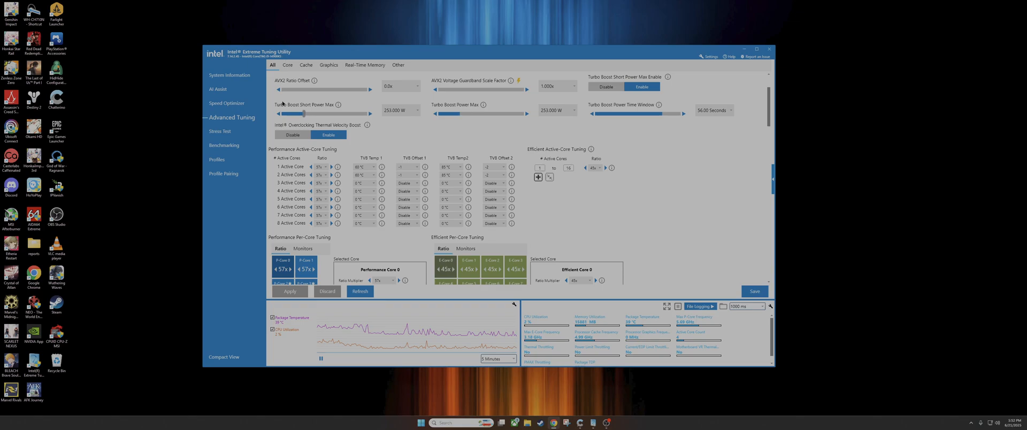
- Show the System Information overview of processor, memory, BIOS and motherboard details
{"action": "left_click", "coordinate": [229, 75]}
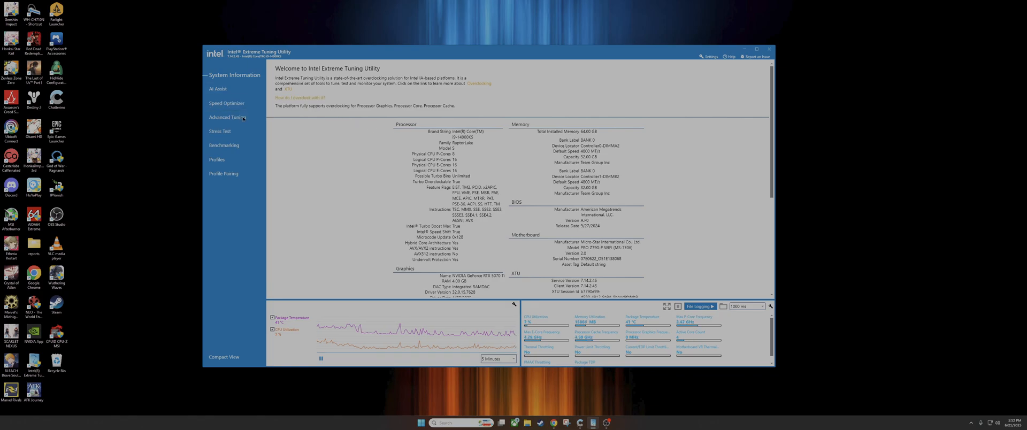
- Return to the Advanced Tuning page with the performance-core ratio settings
{"action": "left_click", "coordinate": [229, 117]}
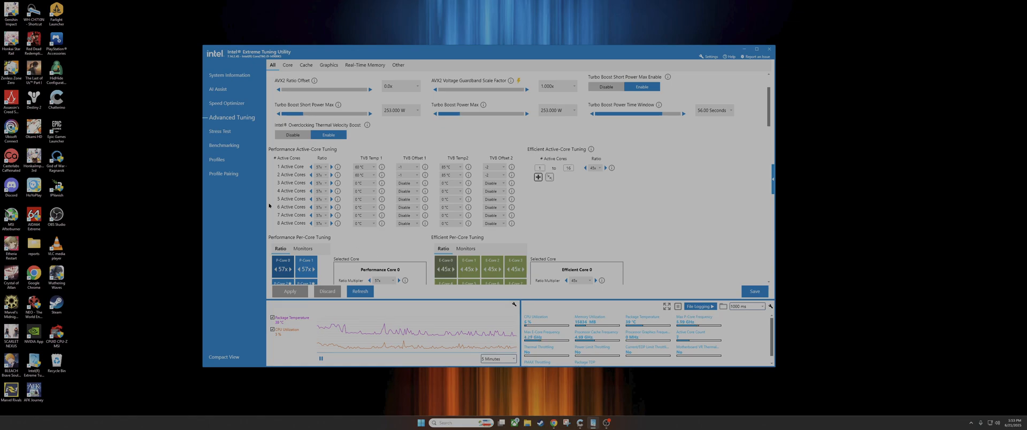
{"action": "mouse_move", "coordinate": [212, 58]}
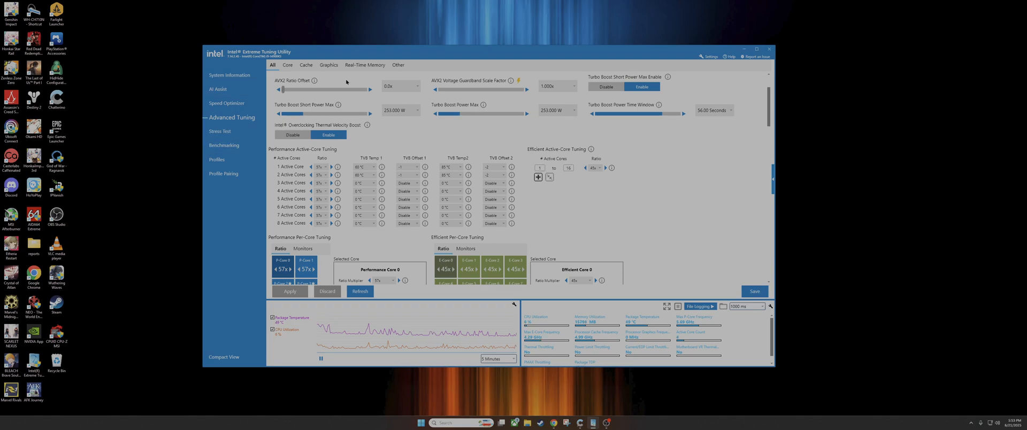
{"action": "mouse_move", "coordinate": [321, 229]}
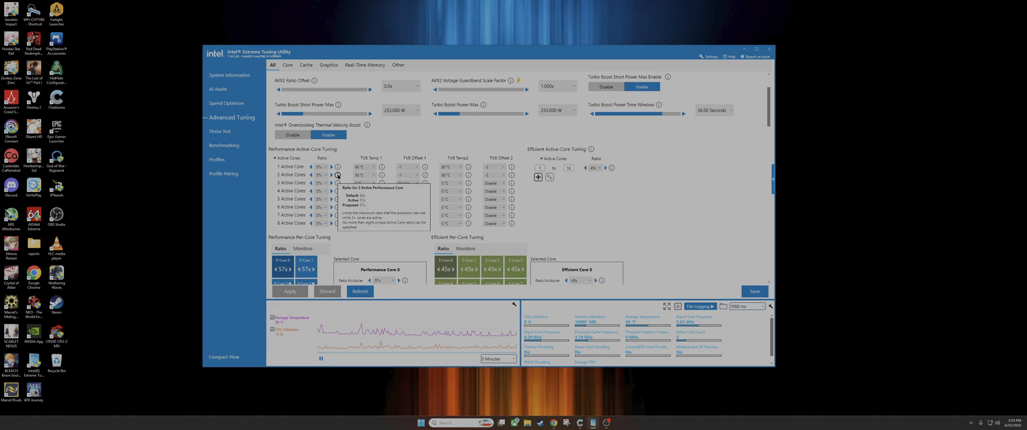
{"action": "mouse_move", "coordinate": [338, 183]}
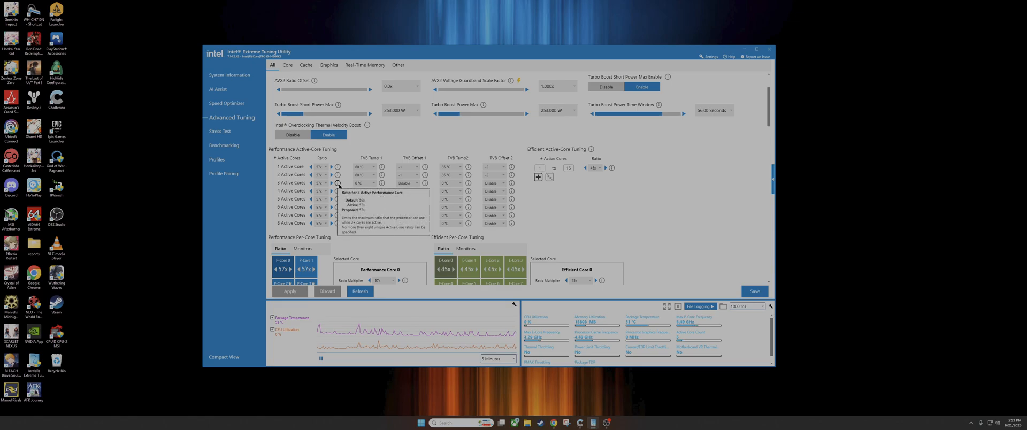